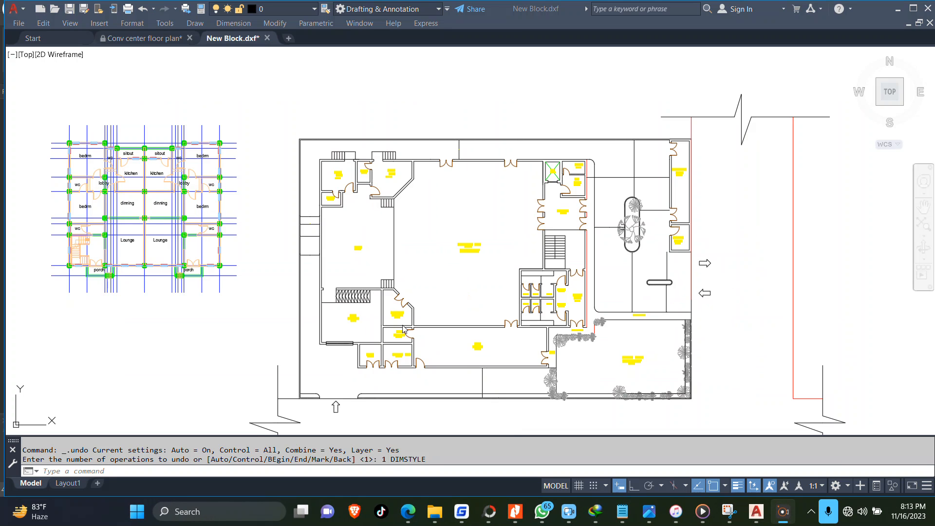
mouse_move(617, 495)
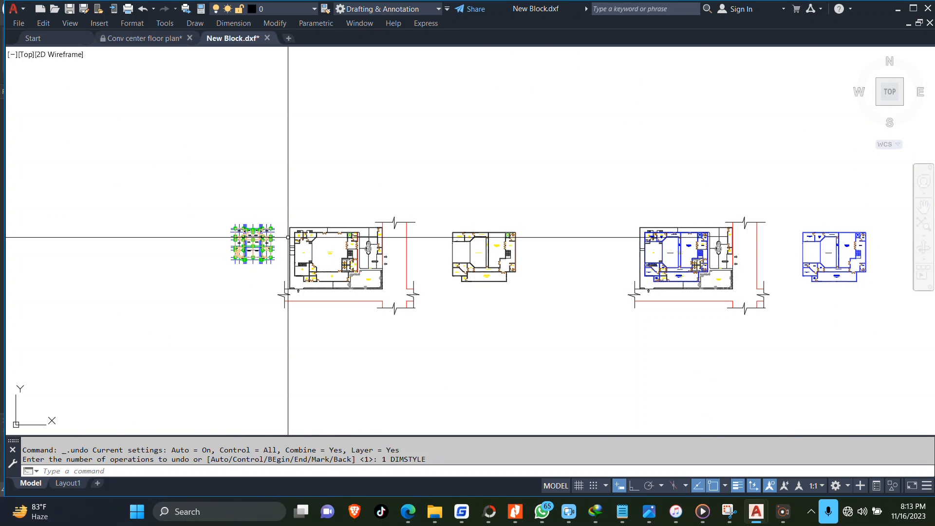
- Bring up the Dimension Style Manager with the D command, Standard style current
text(D)
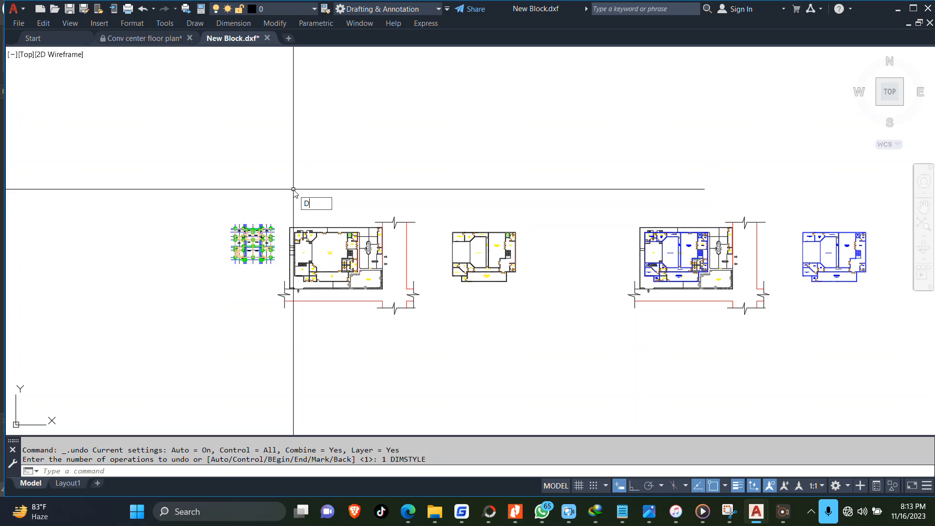
text(D)
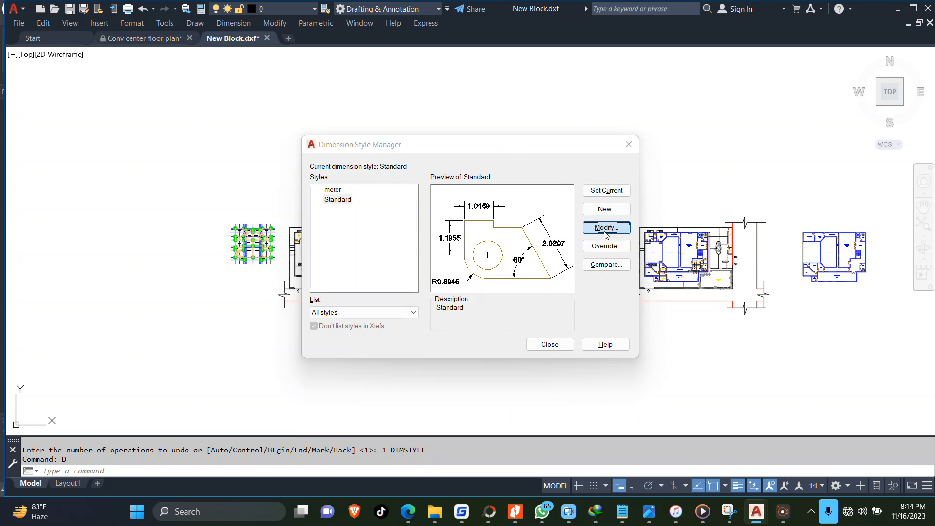
- Modify Standard: first and second arrowheads Oblique, arrow size 120
click(605, 227)
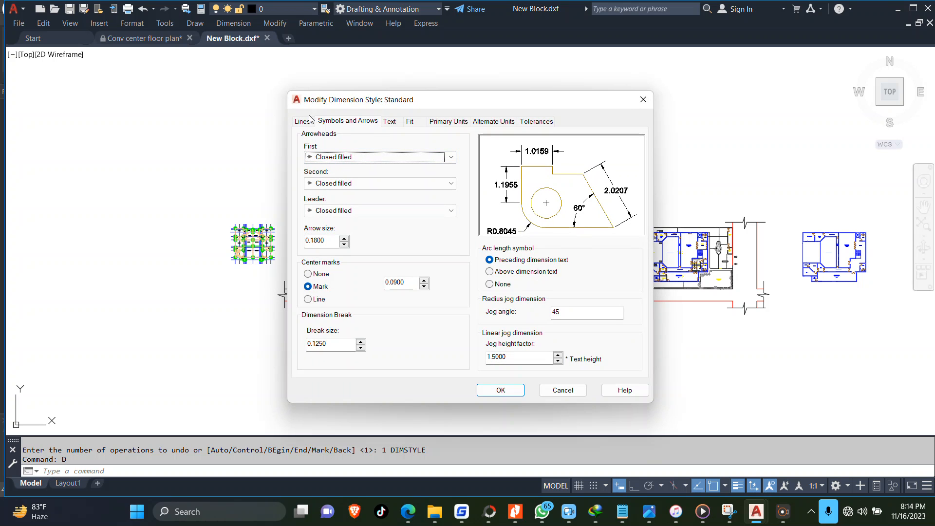
click(302, 121)
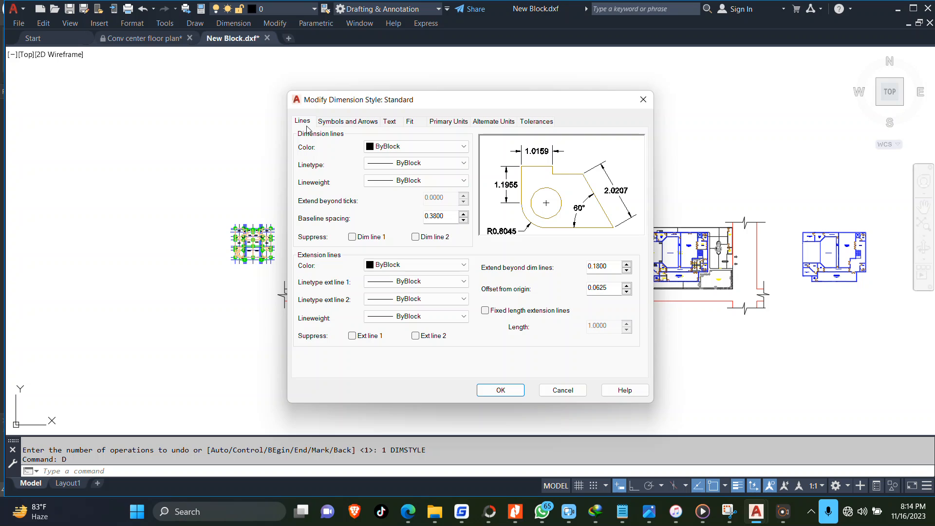
click(347, 121)
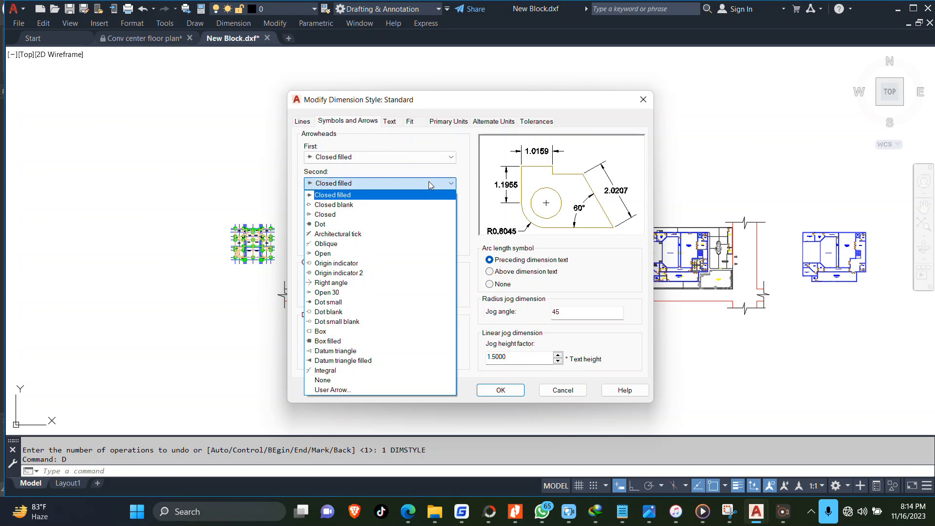
mouse_move(327, 243)
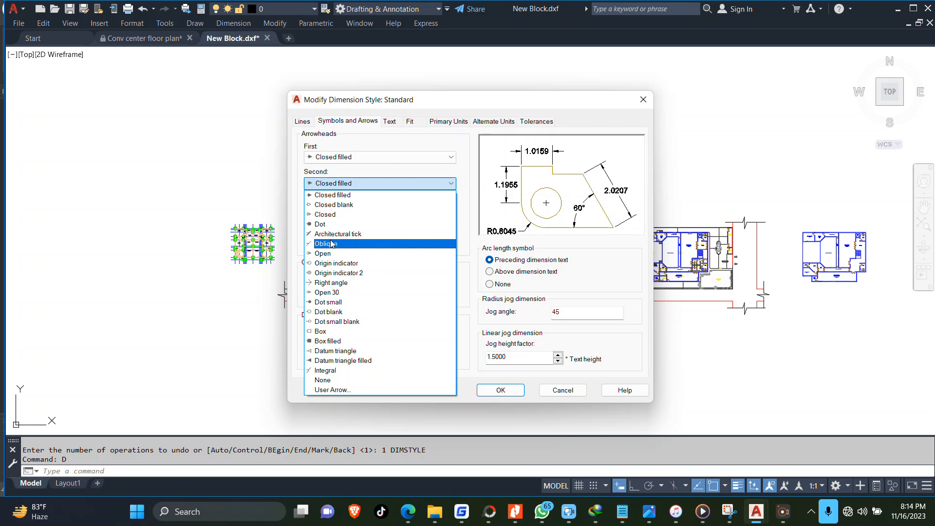
click(324, 244)
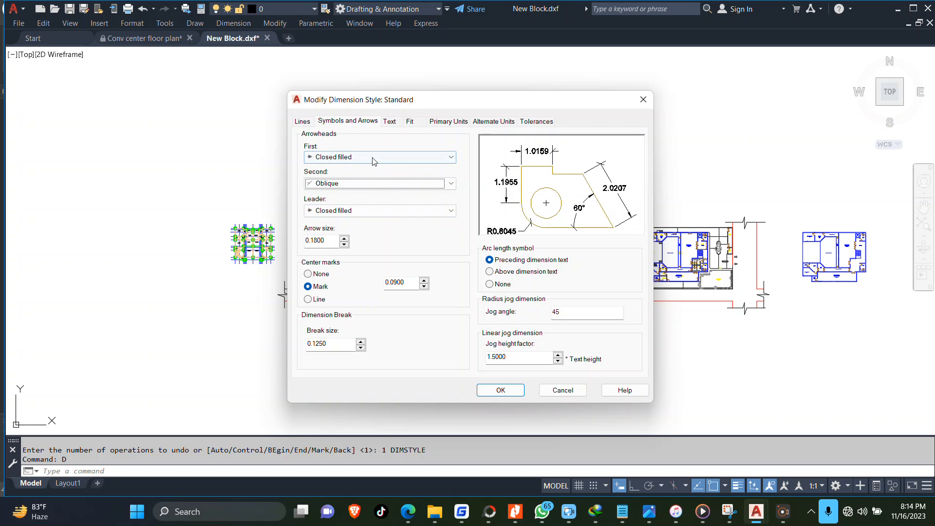
click(380, 157)
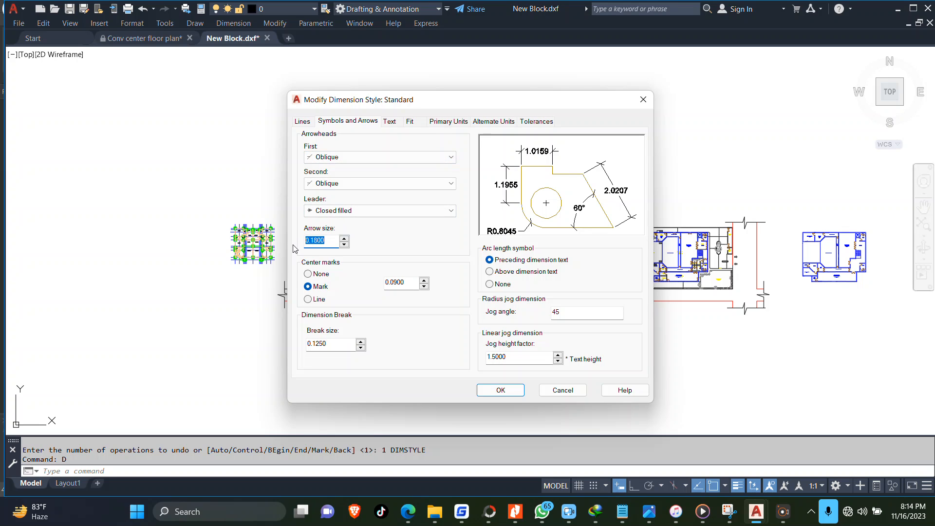
text(120)
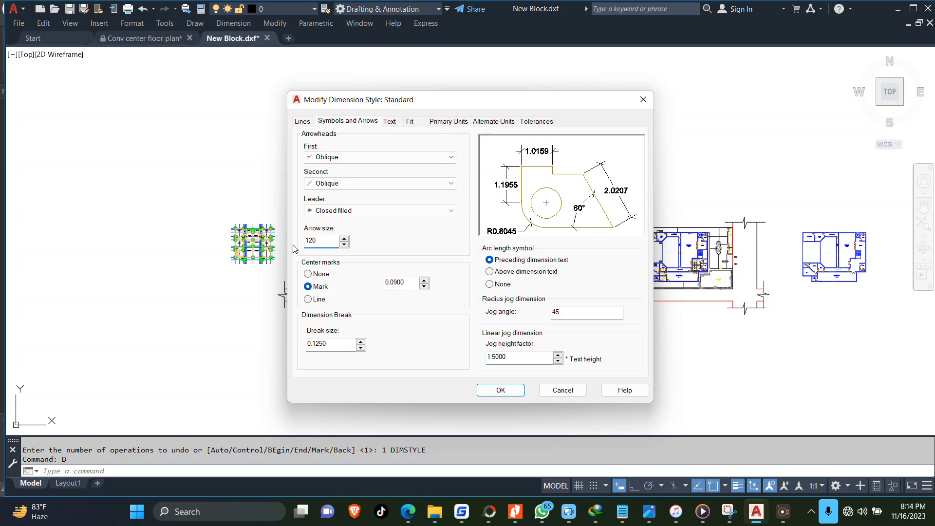
click(322, 240)
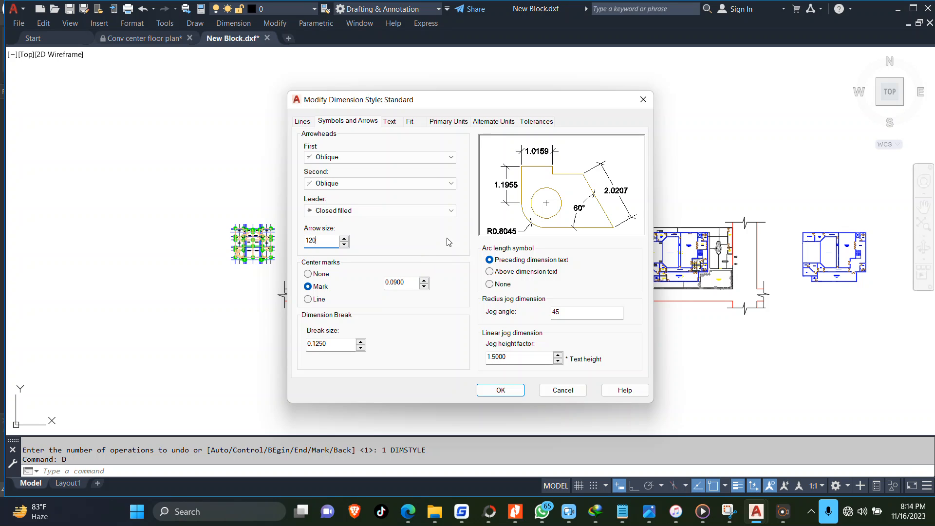
click(389, 121)
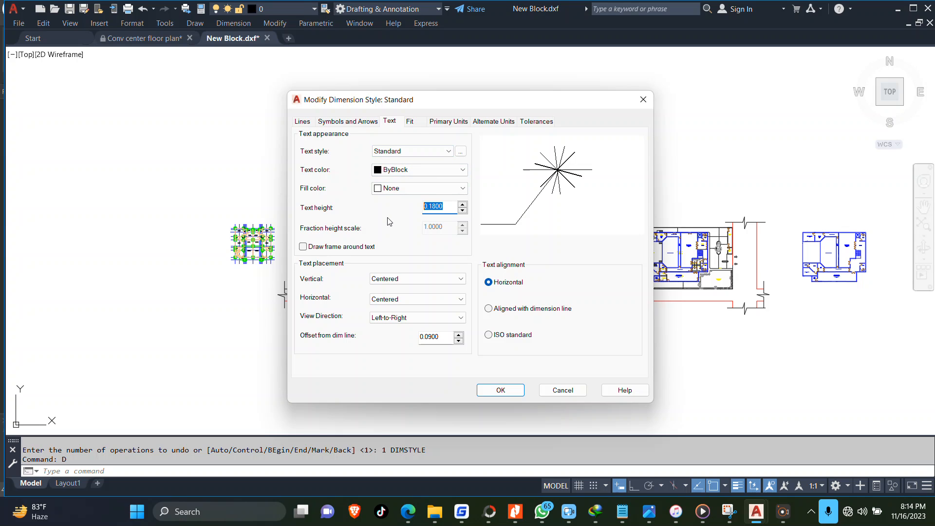
- Set the Standard style's text height to 160
text(1)
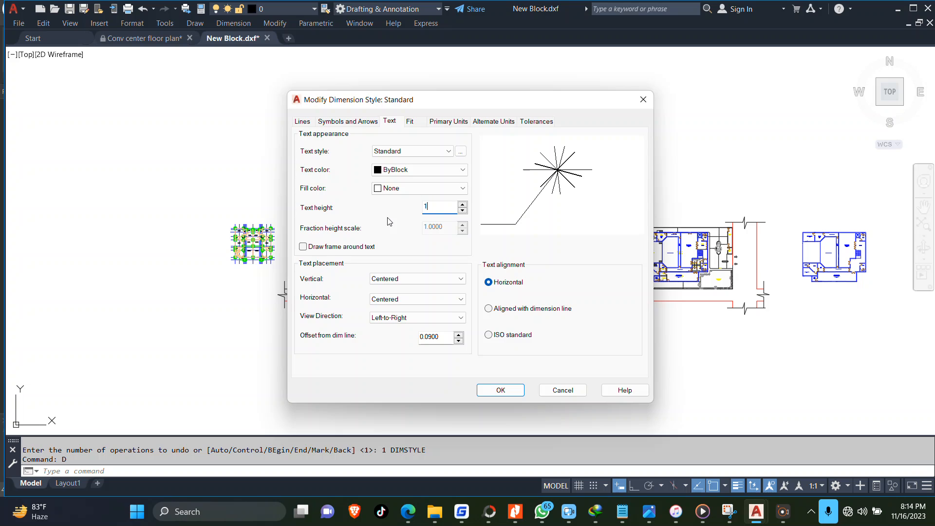
text(160)
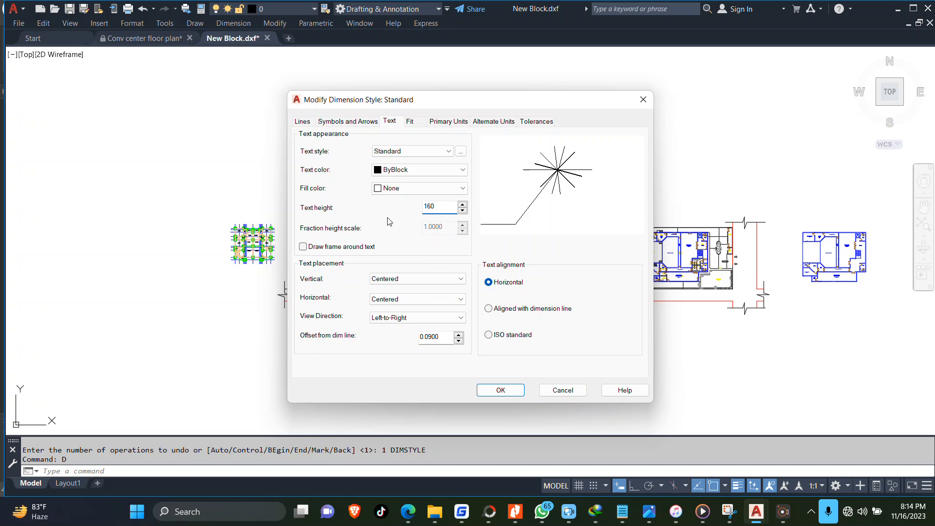
mouse_move(425, 197)
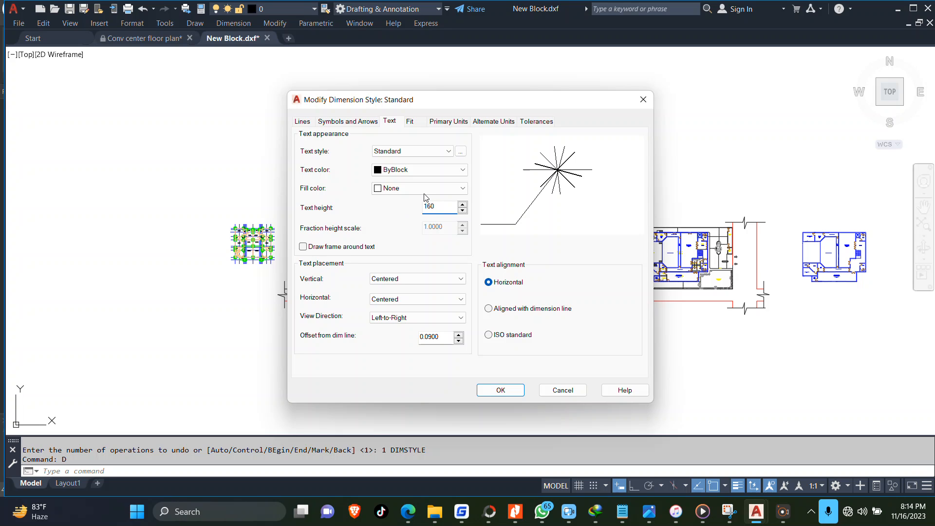
click(410, 120)
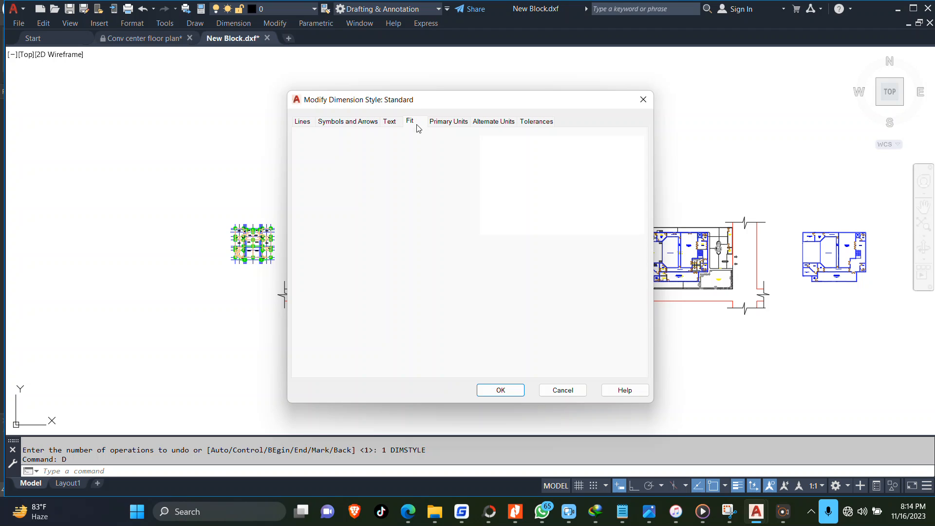
- Set primary units precision to 0.0 and apply, so plan dimensions read 2300.0
click(448, 121)
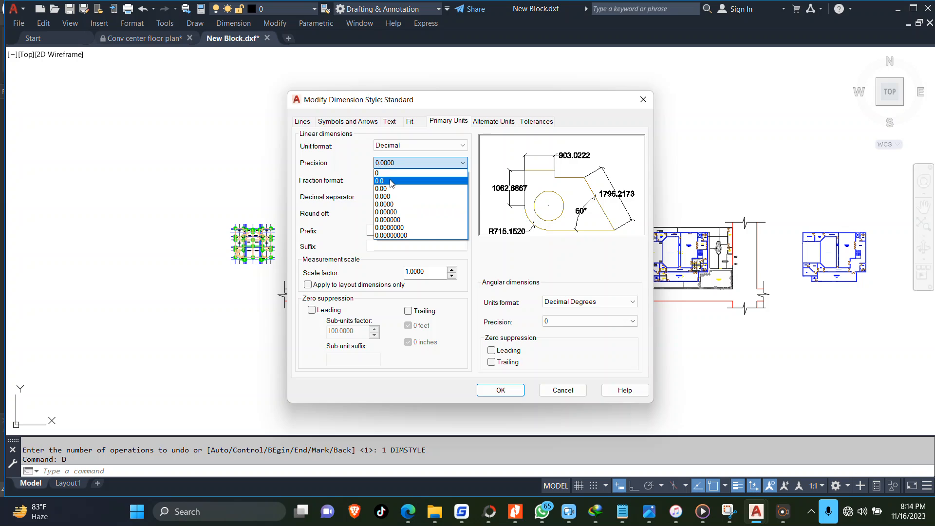
click(381, 181)
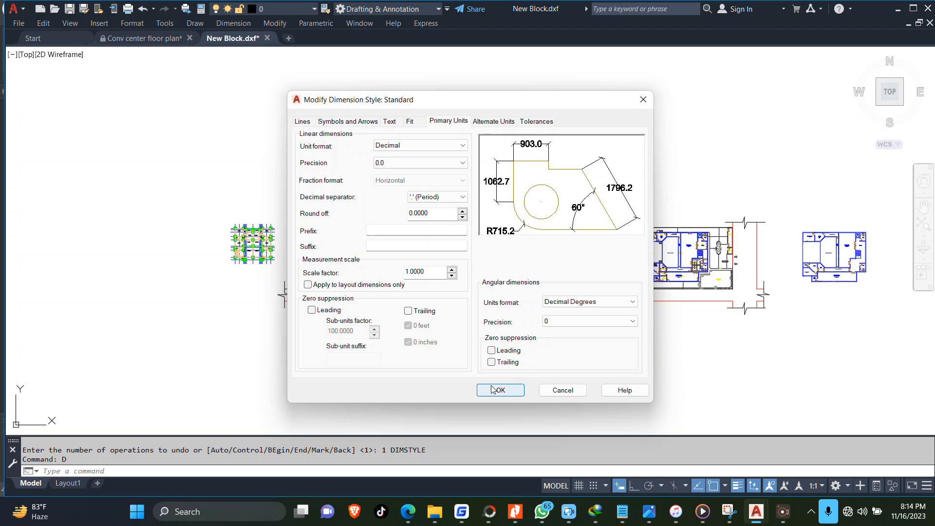
click(500, 390)
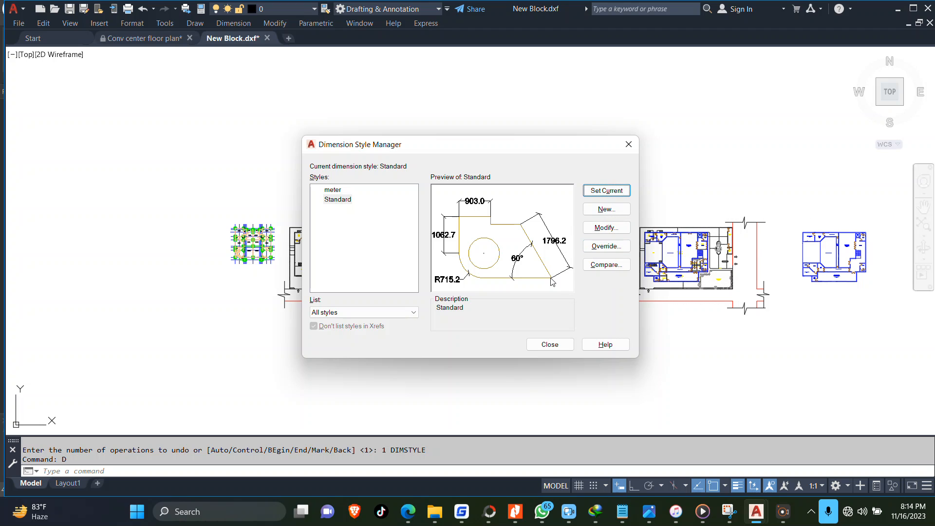
click(550, 344)
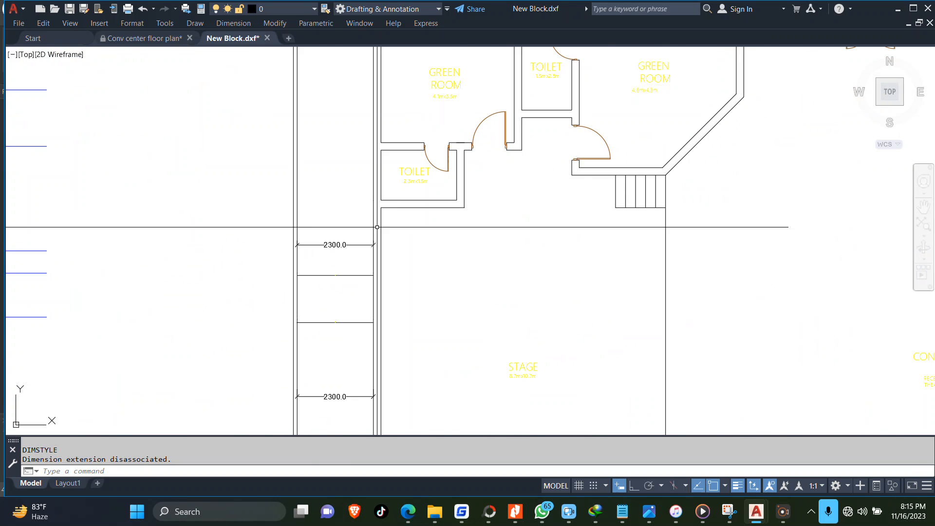
scroll(down, 3)
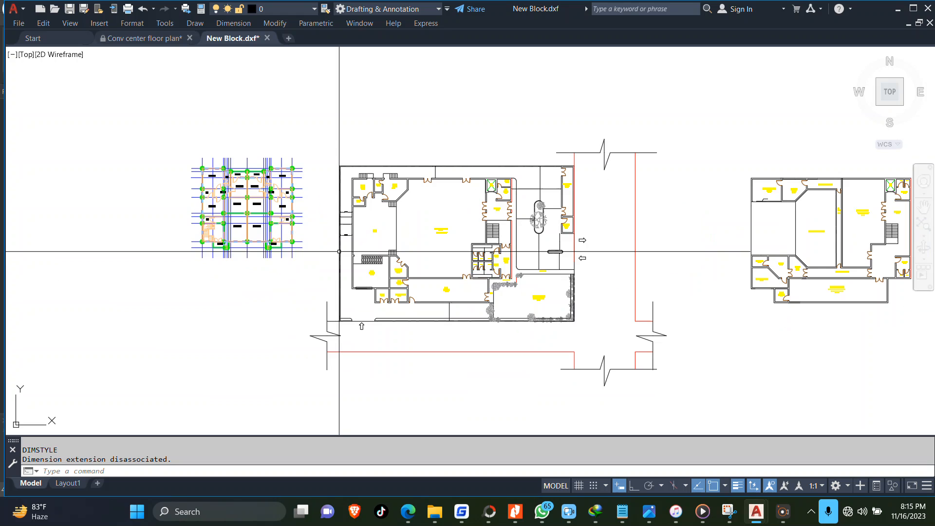
scroll(down, 3)
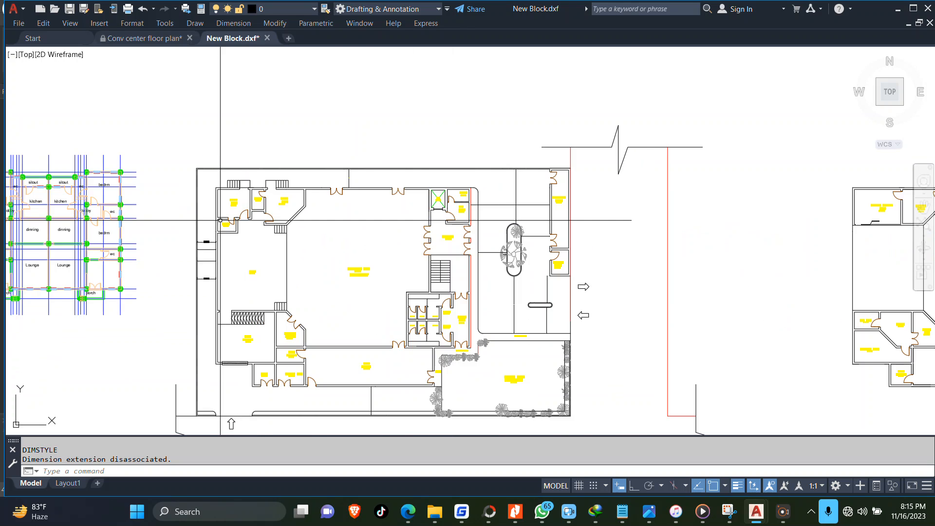
scroll(down, 3)
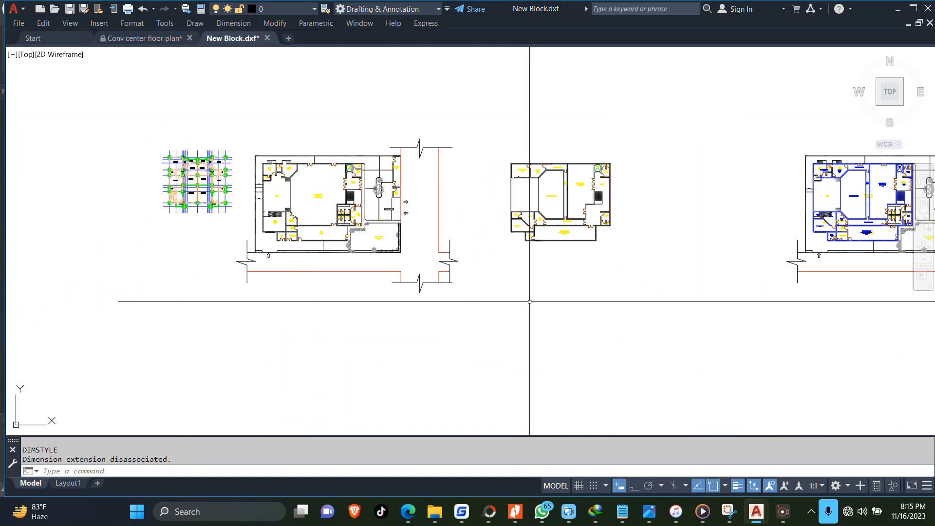